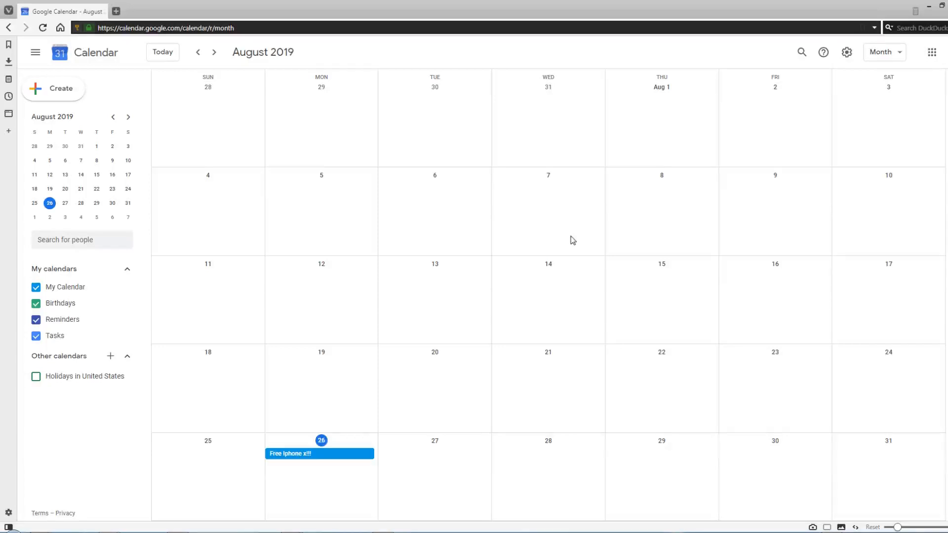
pyautogui.moveTo(595, 421)
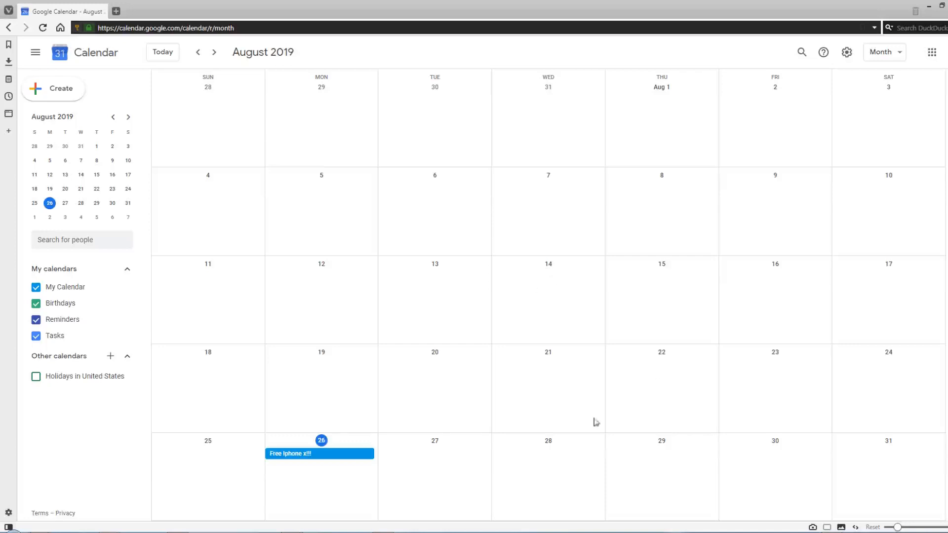
pyautogui.moveTo(306, 467)
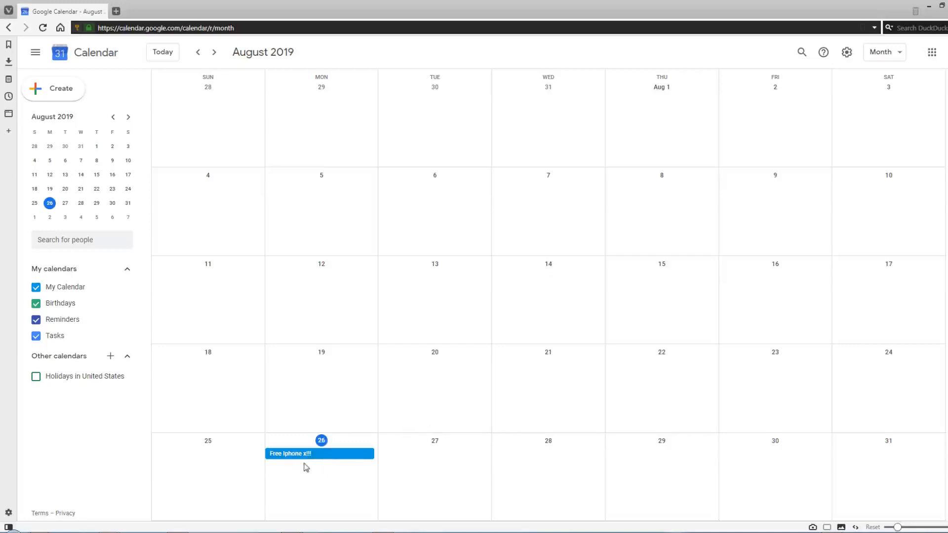
pyautogui.moveTo(321, 486)
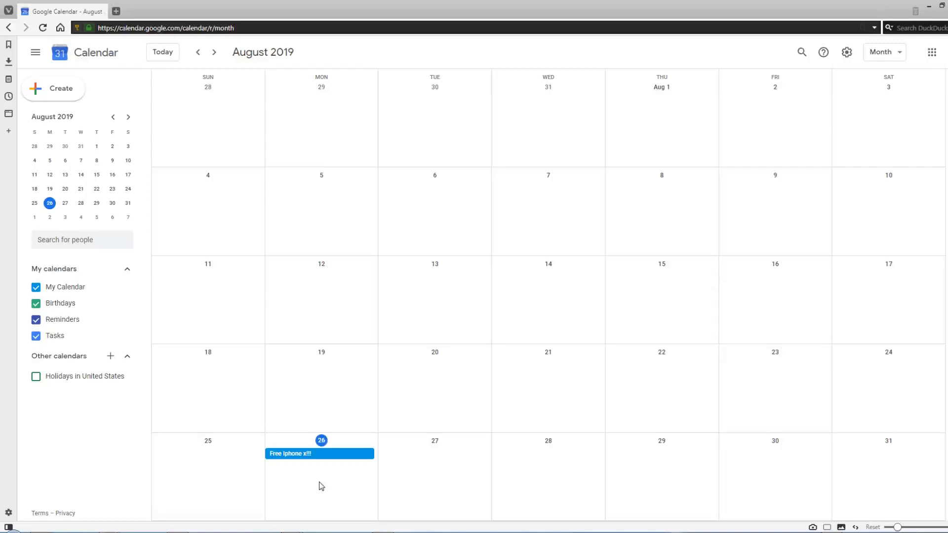
pyautogui.moveTo(325, 454)
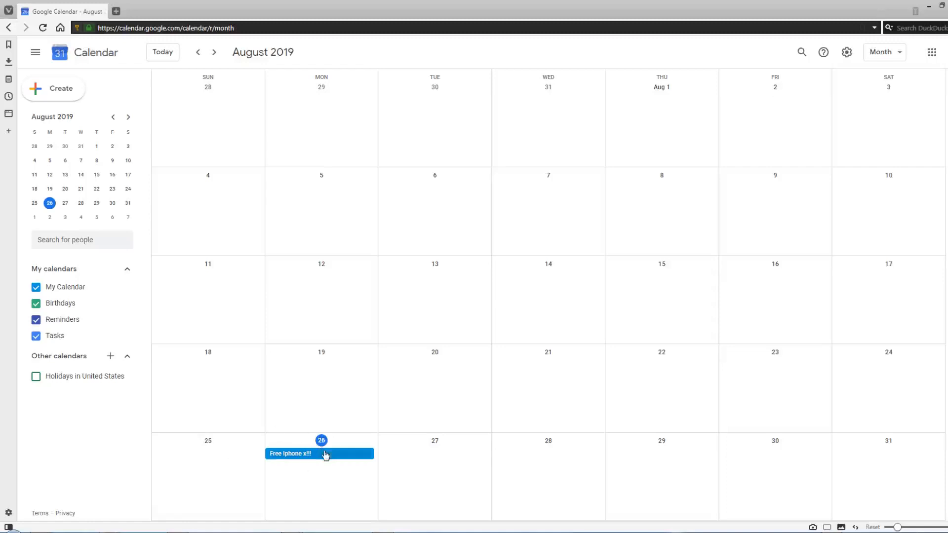
pyautogui.moveTo(427, 432)
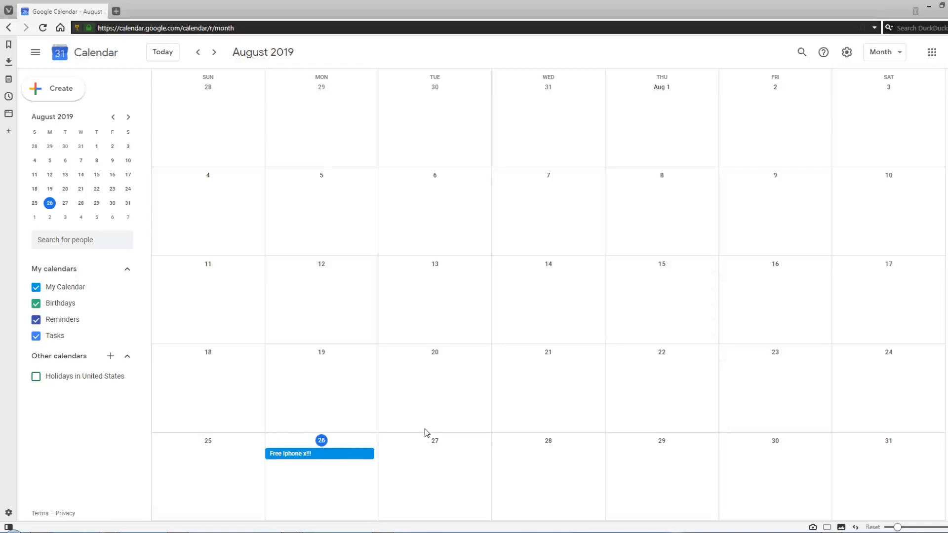
pyautogui.moveTo(597, 363)
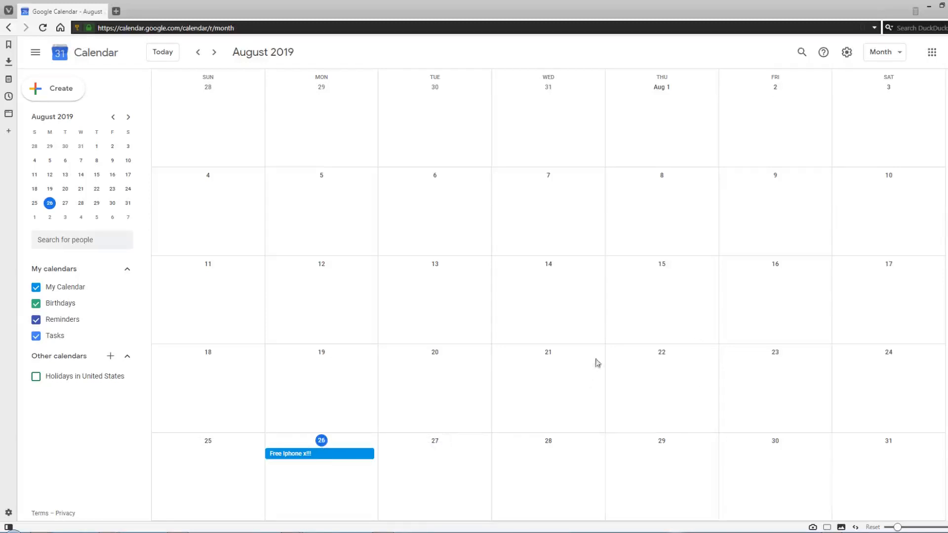
pyautogui.moveTo(835, 136)
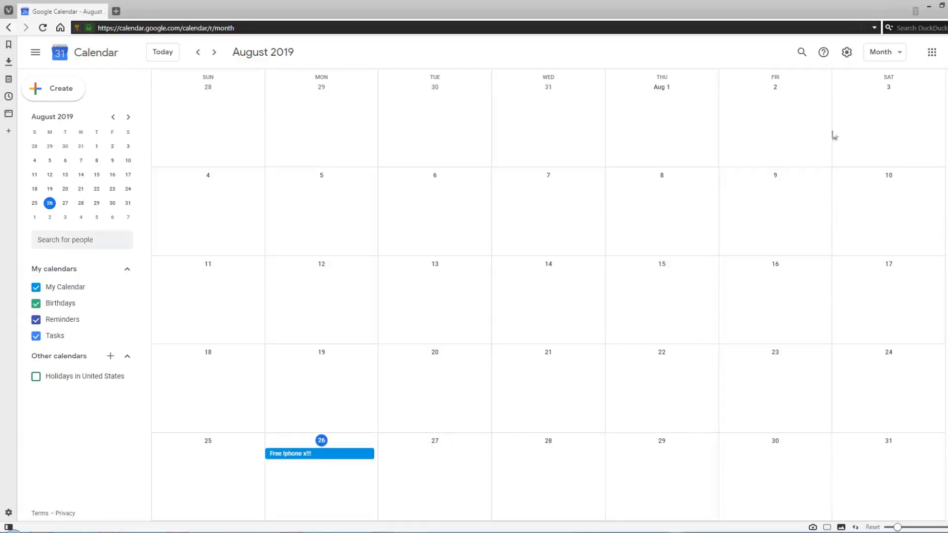
pyautogui.moveTo(846, 52)
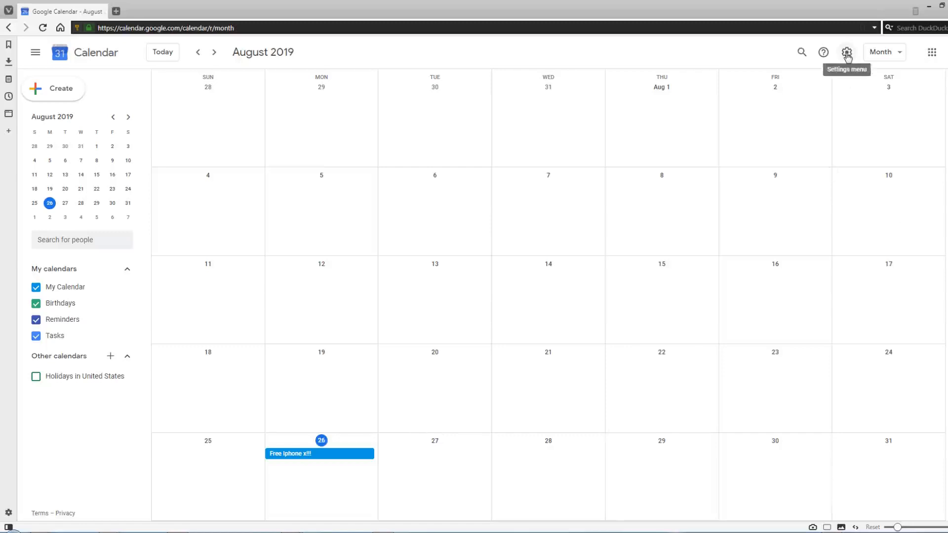
# Reach the Event settings section of Google Calendar's settings via the gear menu.
pyautogui.click(847, 53)
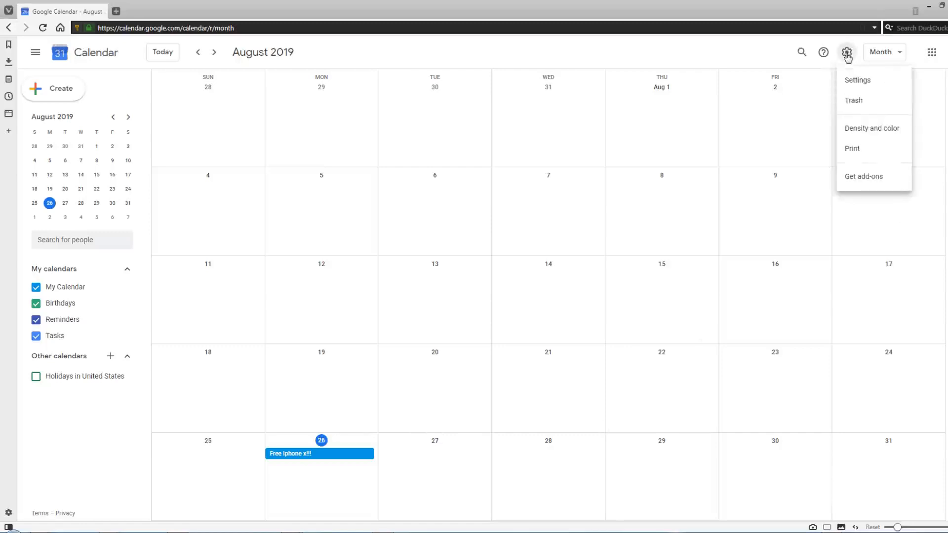
pyautogui.click(857, 80)
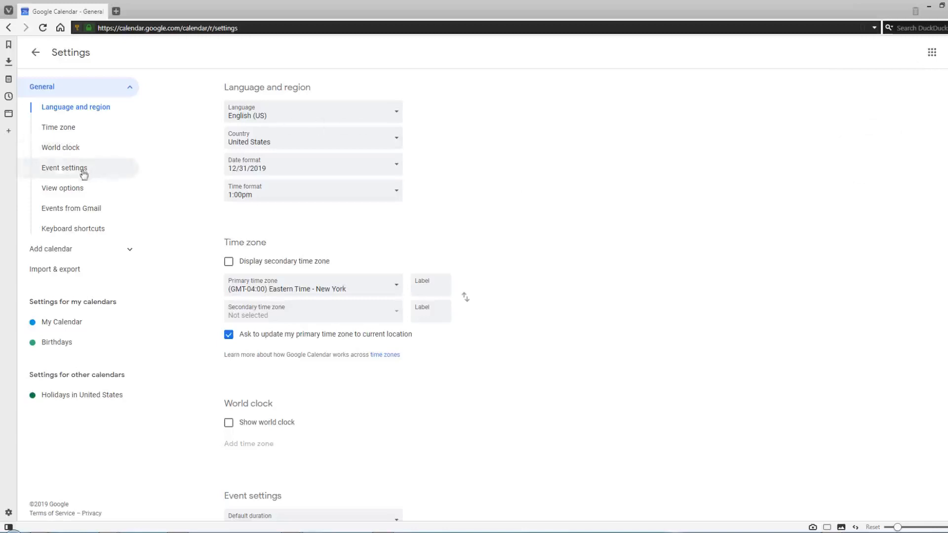
pyautogui.click(65, 168)
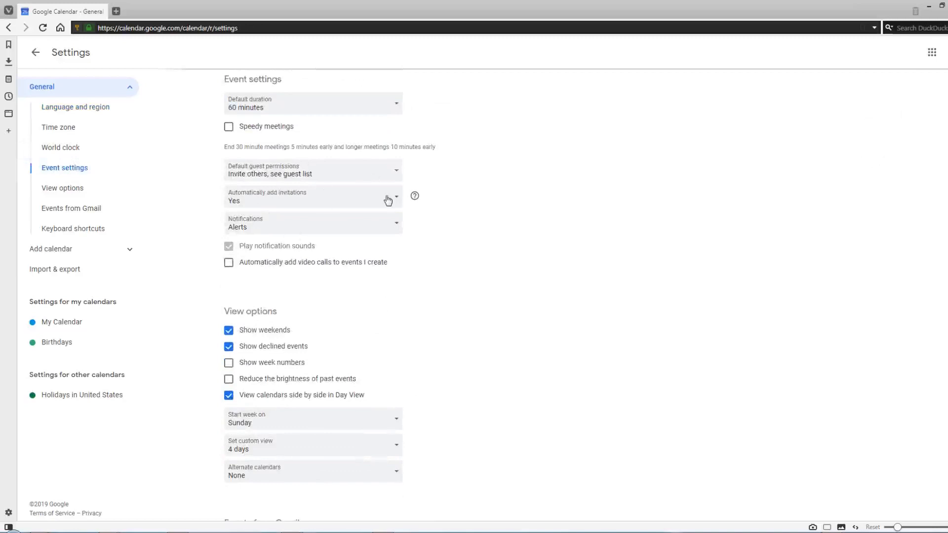
pyautogui.moveTo(447, 182)
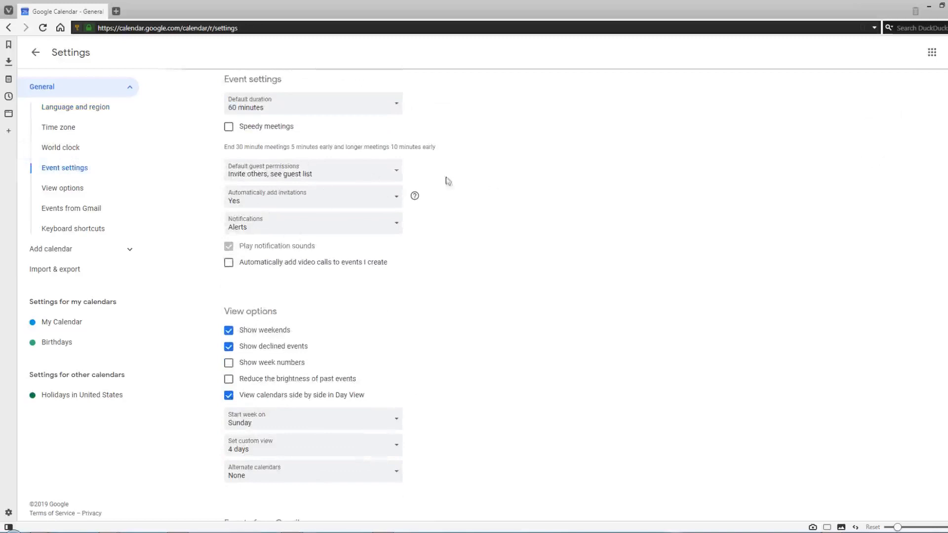
pyautogui.moveTo(233, 199)
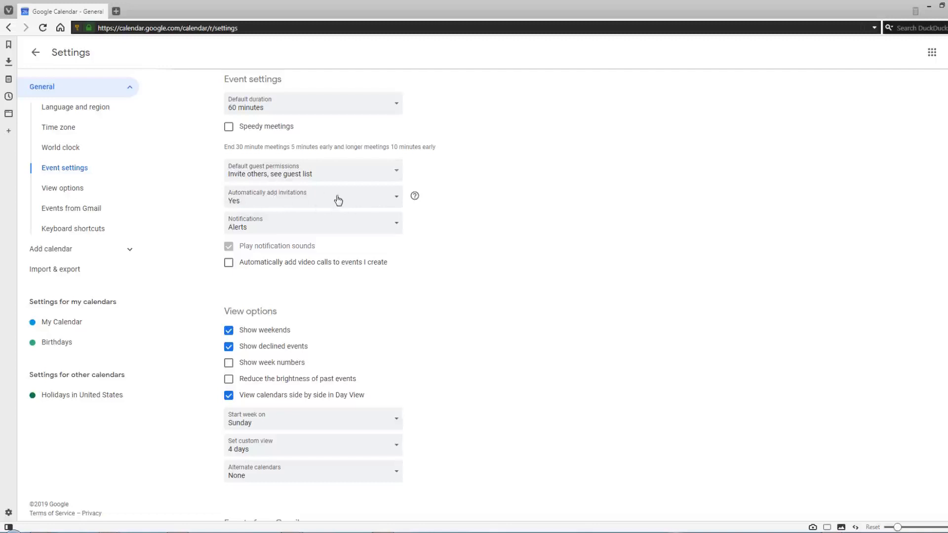
# Set 'Automatically add invitations' to 'No, only show invitations to which I have responded'.
pyautogui.click(313, 196)
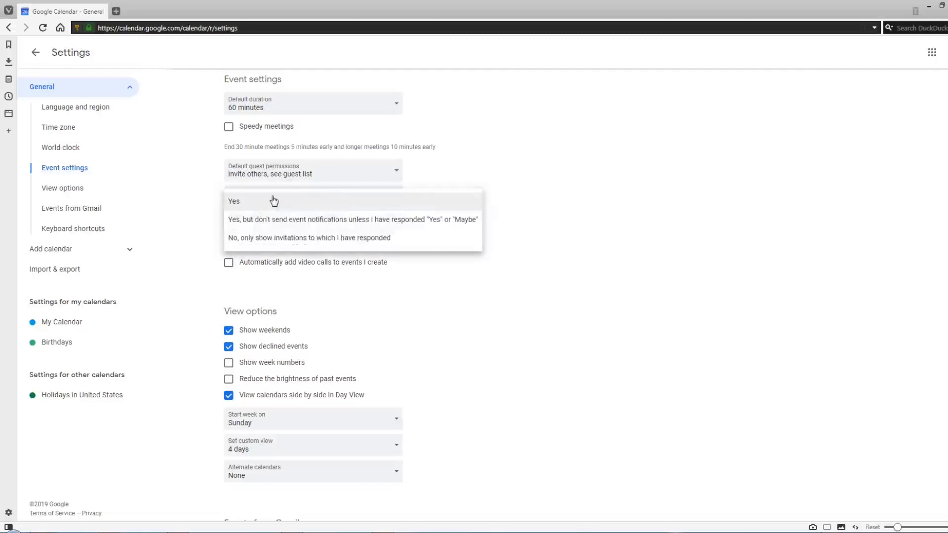
pyautogui.moveTo(254, 238)
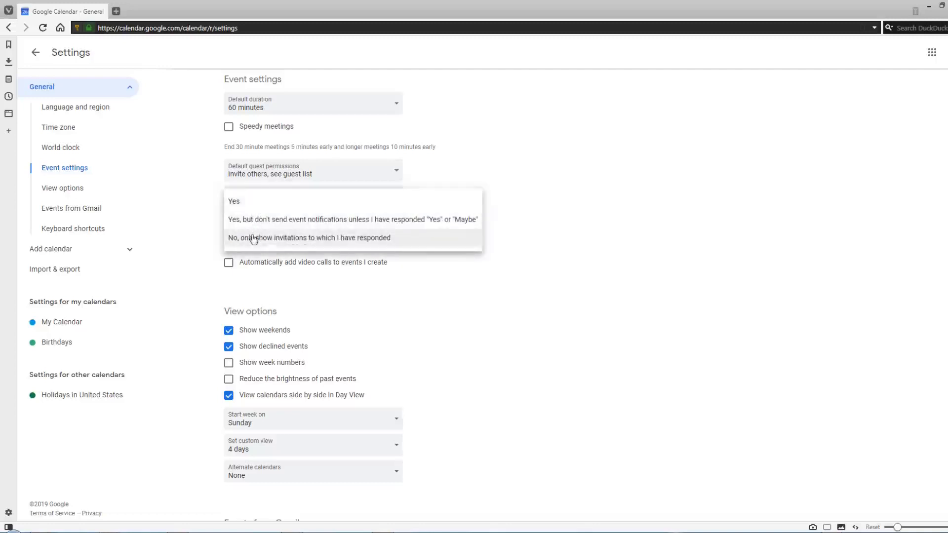
pyautogui.moveTo(276, 219)
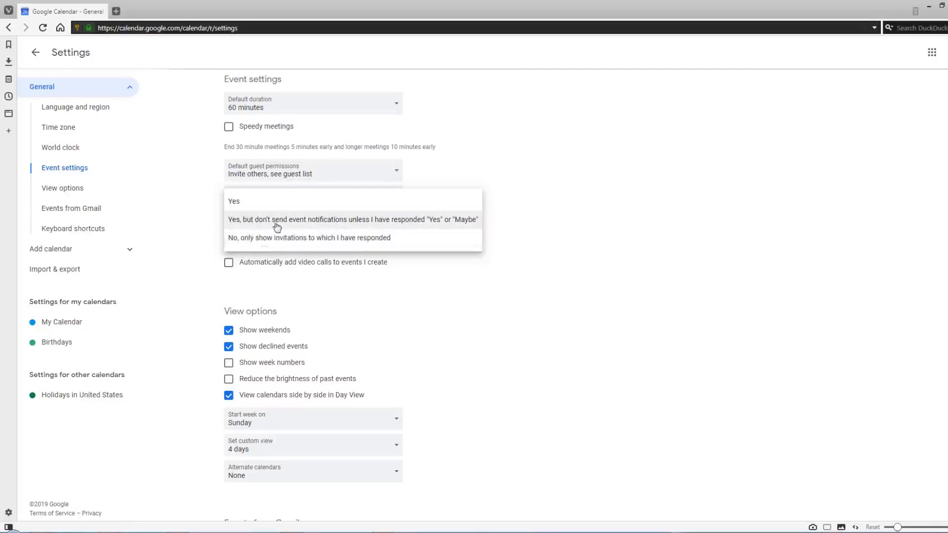
pyautogui.moveTo(266, 228)
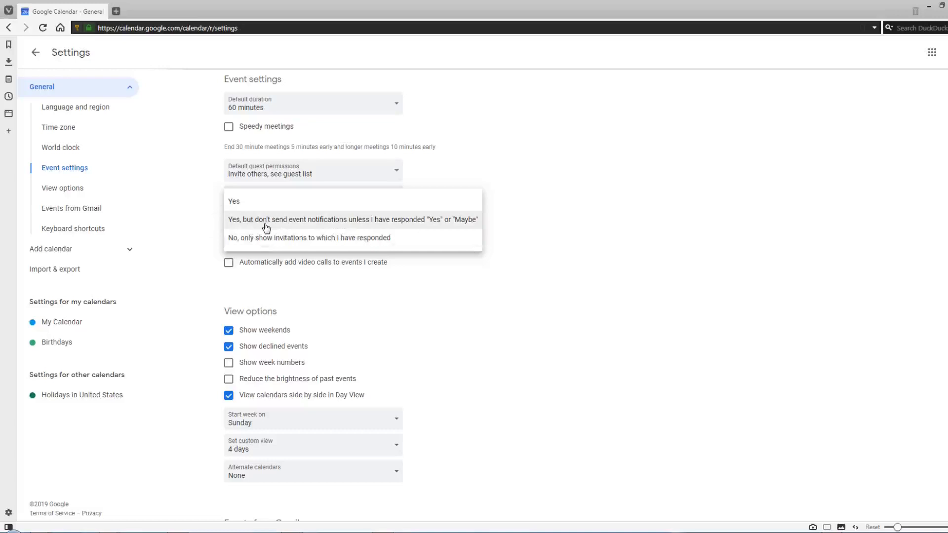
pyautogui.moveTo(385, 225)
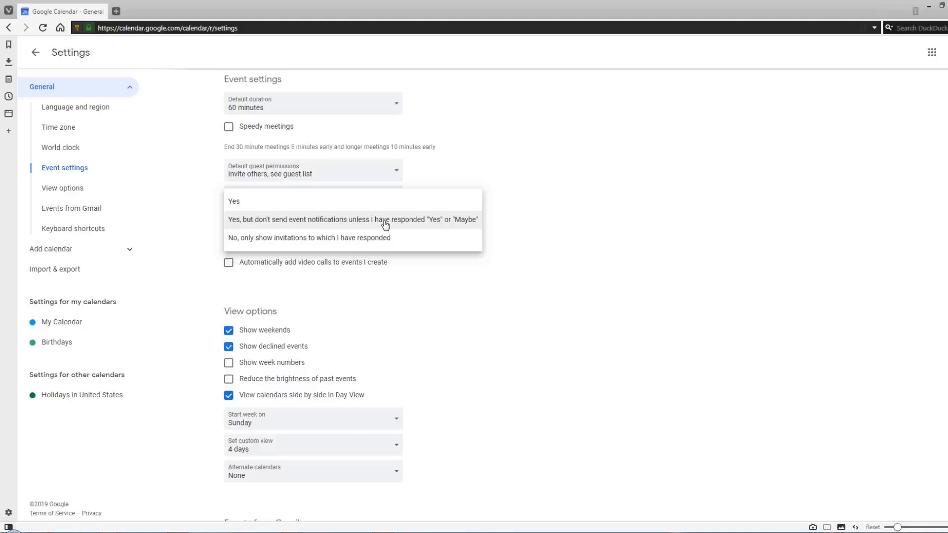
pyautogui.moveTo(286, 242)
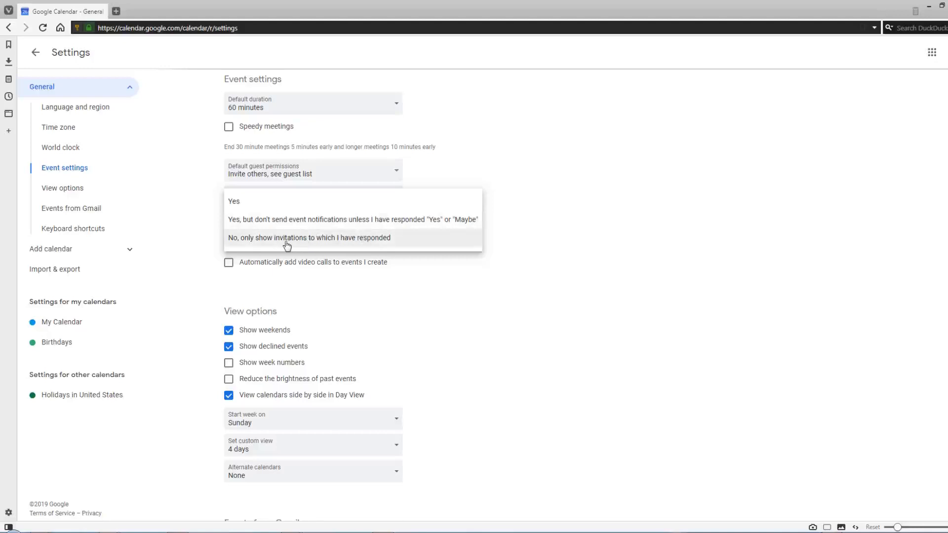
pyautogui.click(309, 237)
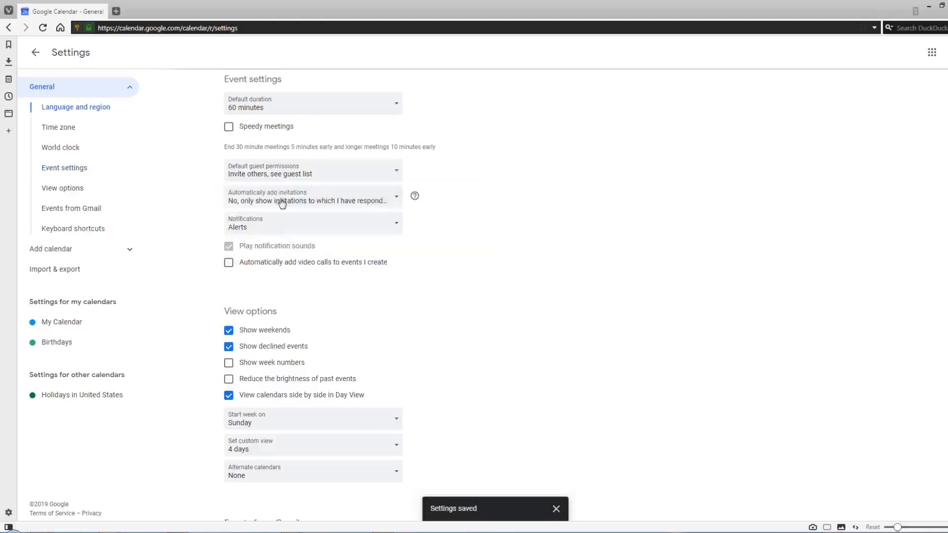
pyautogui.click(555, 509)
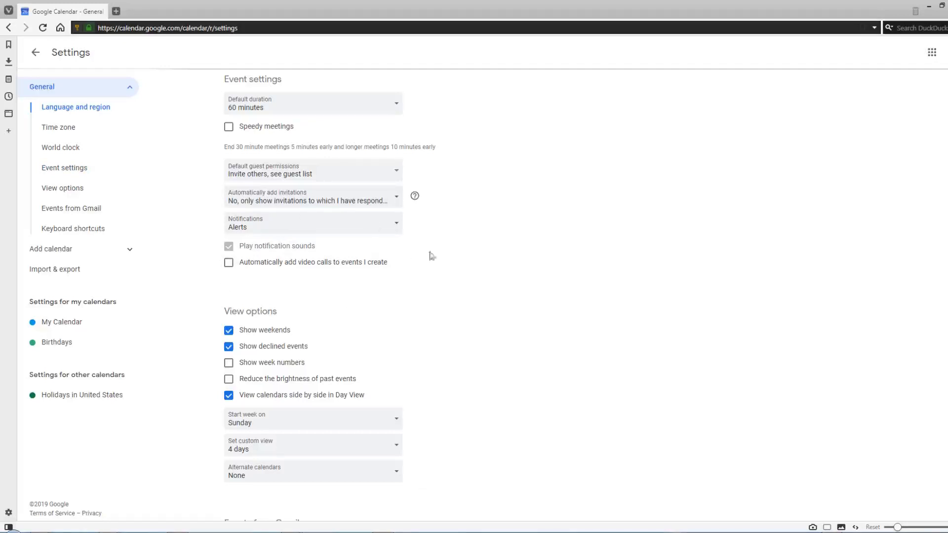
pyautogui.scroll(-3)
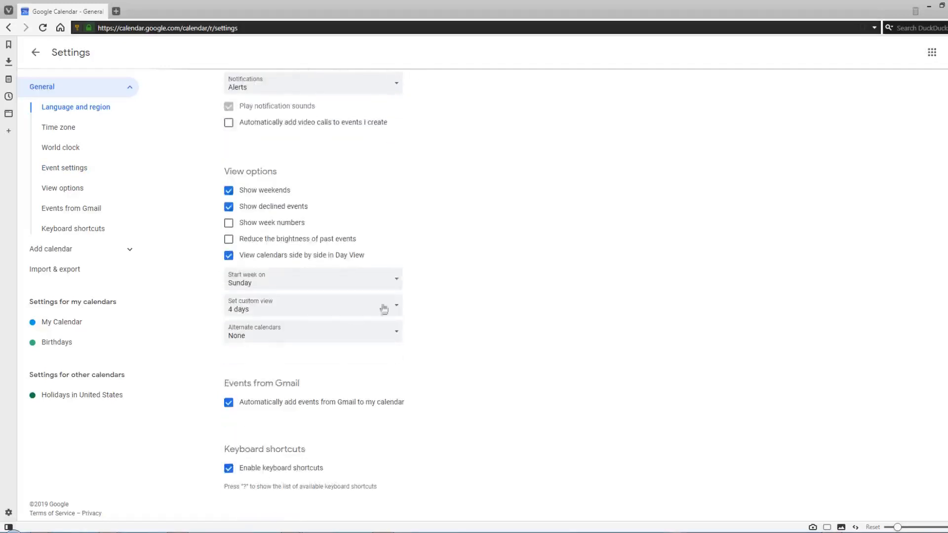
pyautogui.moveTo(302, 386)
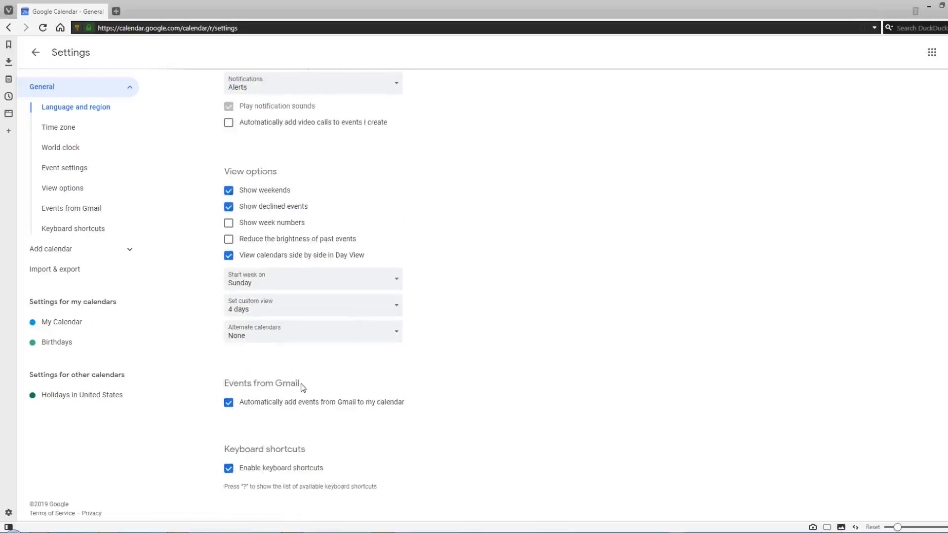
pyautogui.moveTo(316, 433)
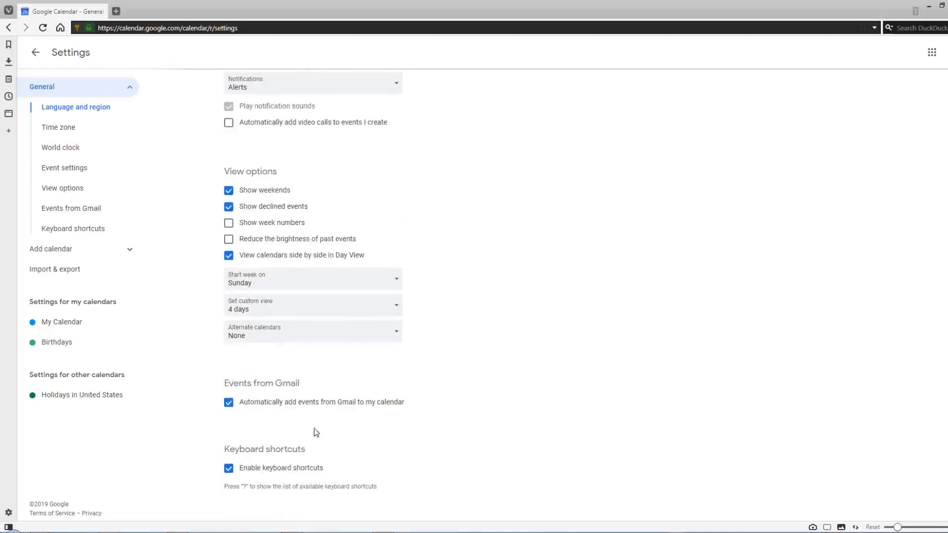
pyautogui.click(228, 402)
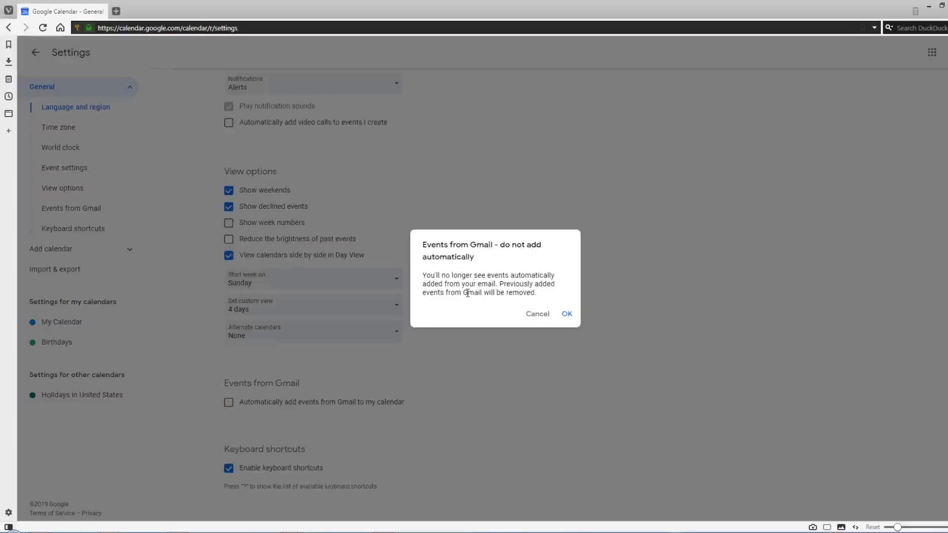
pyautogui.moveTo(563, 298)
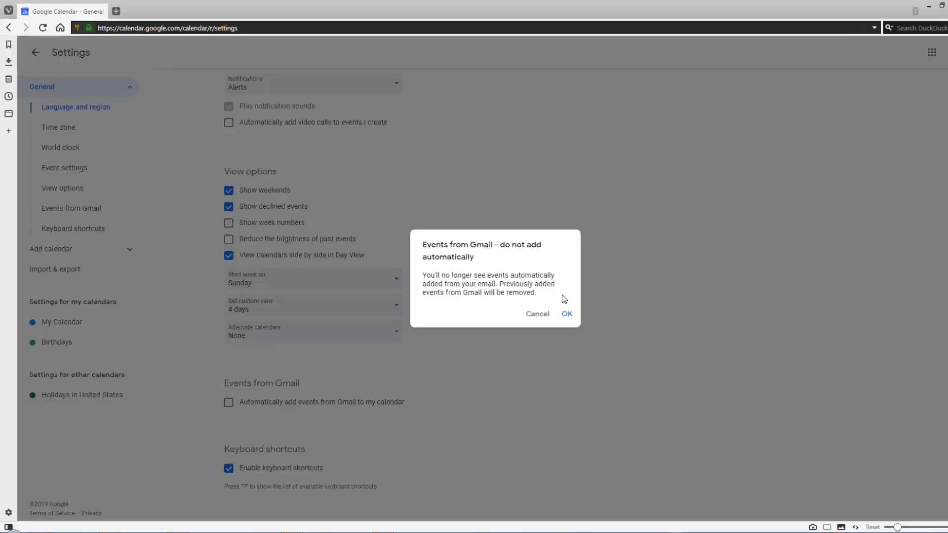
pyautogui.moveTo(556, 295)
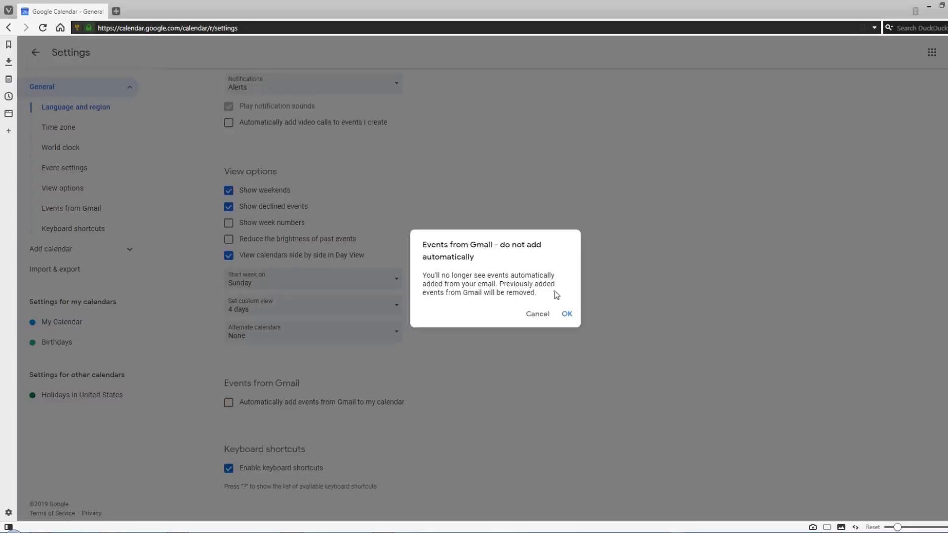
pyautogui.moveTo(538, 317)
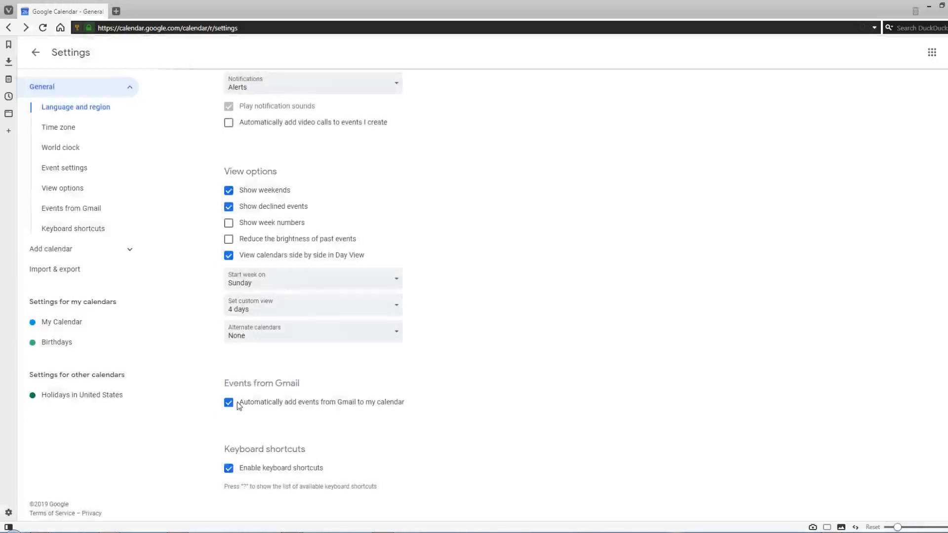
# Set invitations to 'Yes, but don't send event notifications unless I have responded' and return to the calendar.
pyautogui.scroll(3)
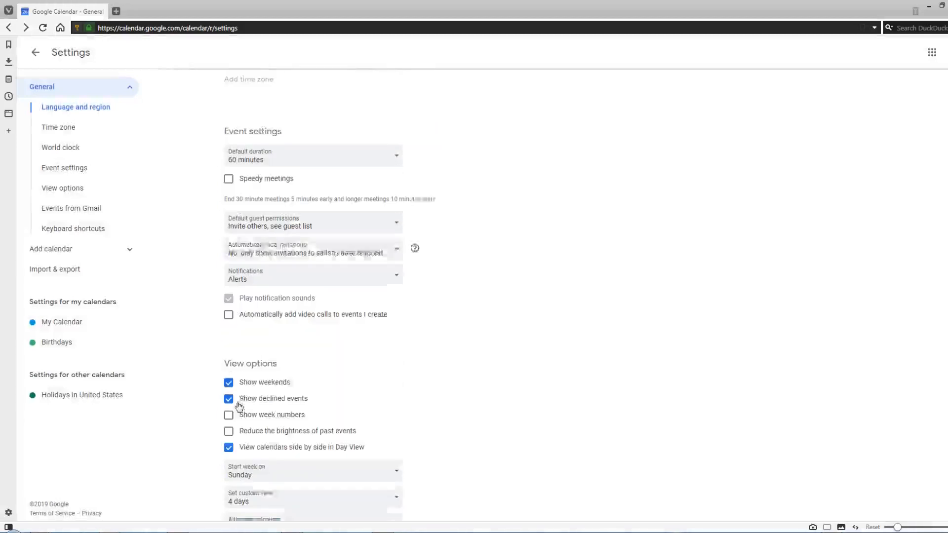
pyautogui.click(313, 249)
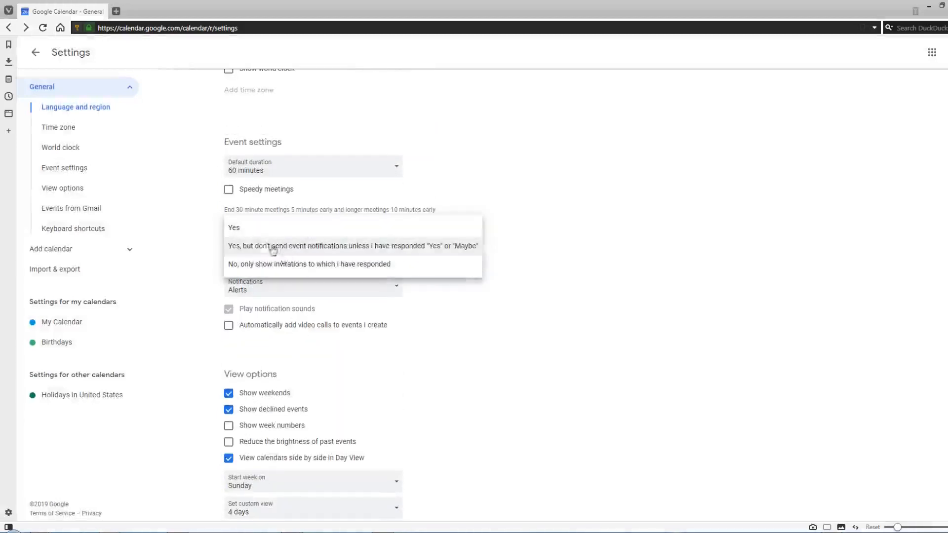
pyautogui.click(351, 246)
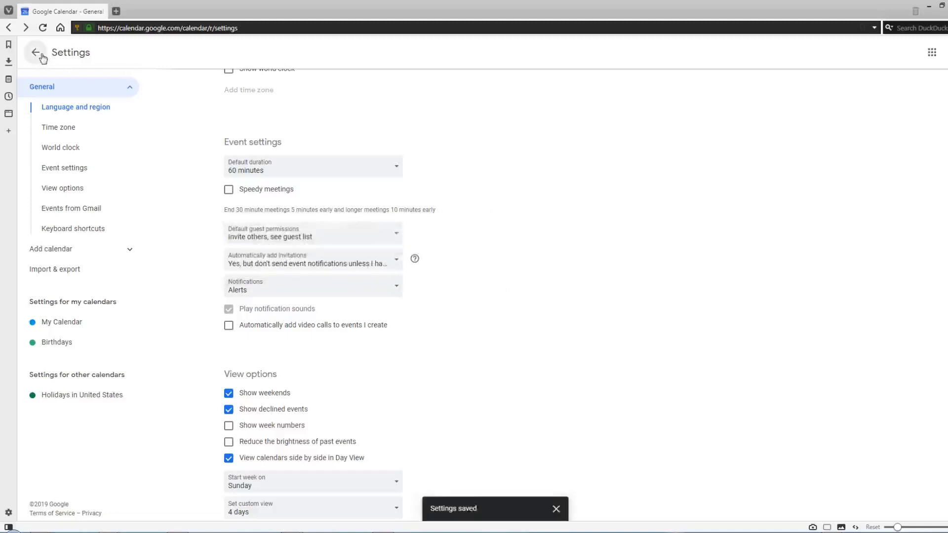
pyautogui.click(37, 52)
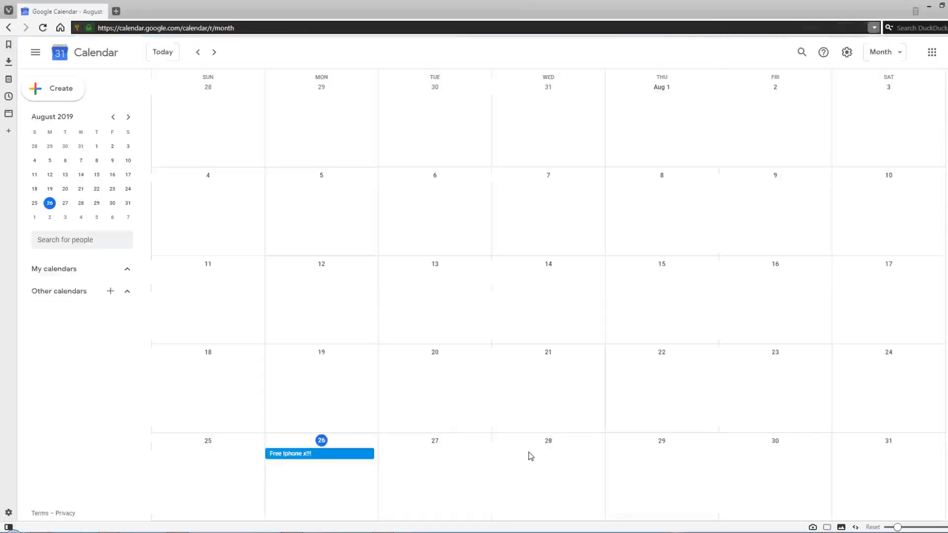
# Review the August 2019 month view and the My calendars list in the sidebar.
pyautogui.click(126, 268)
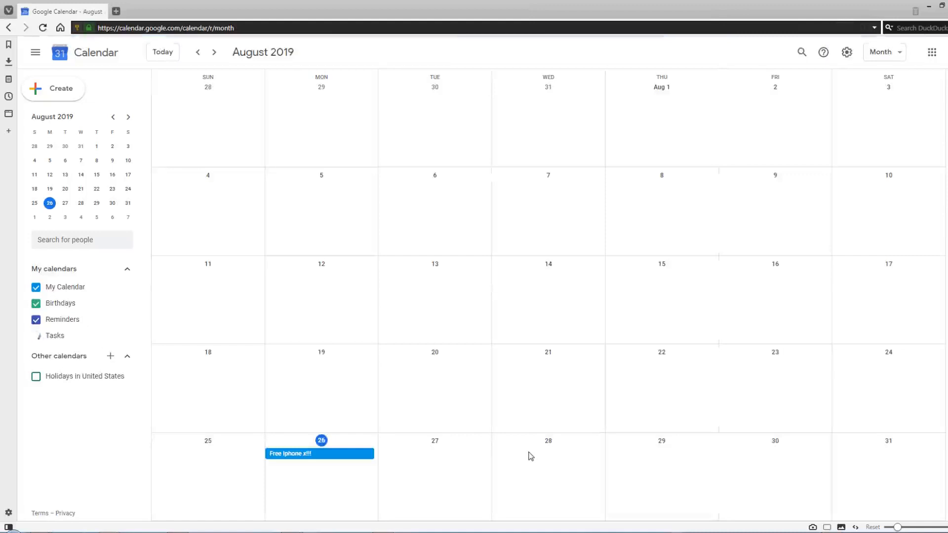
pyautogui.click(35, 336)
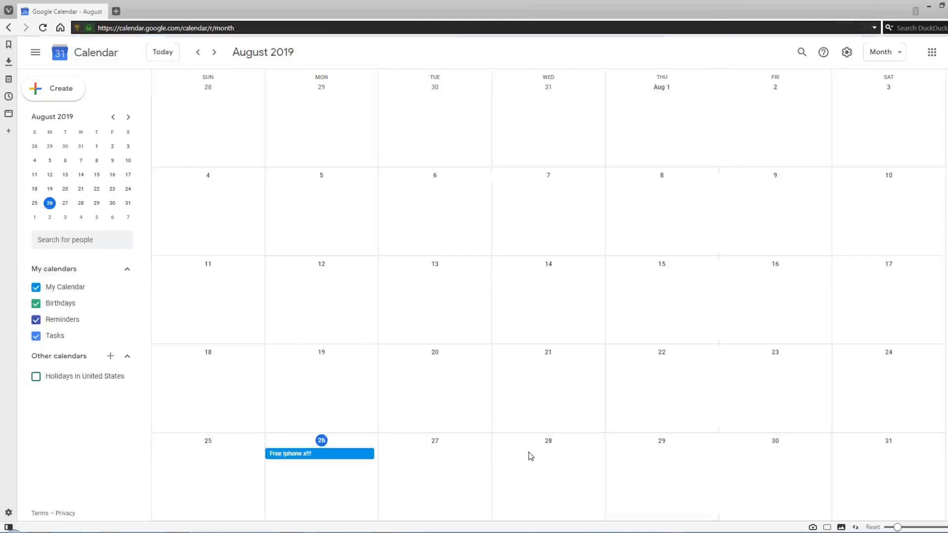